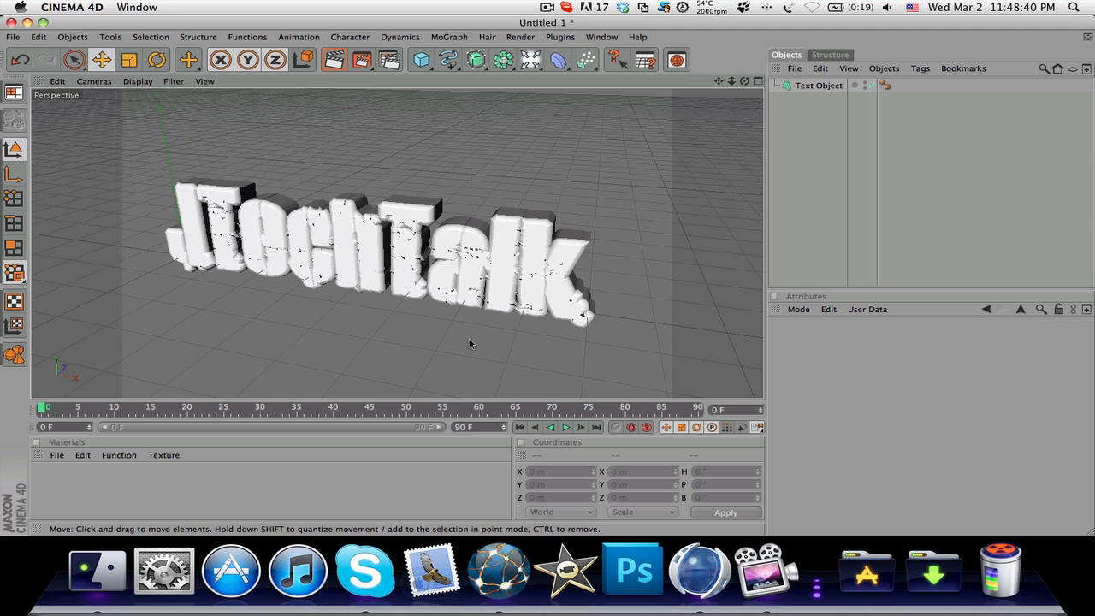
- Show the JTechTalk text's caps settings with a 2-step, 8 m fillet start cap
left_click(818, 86)
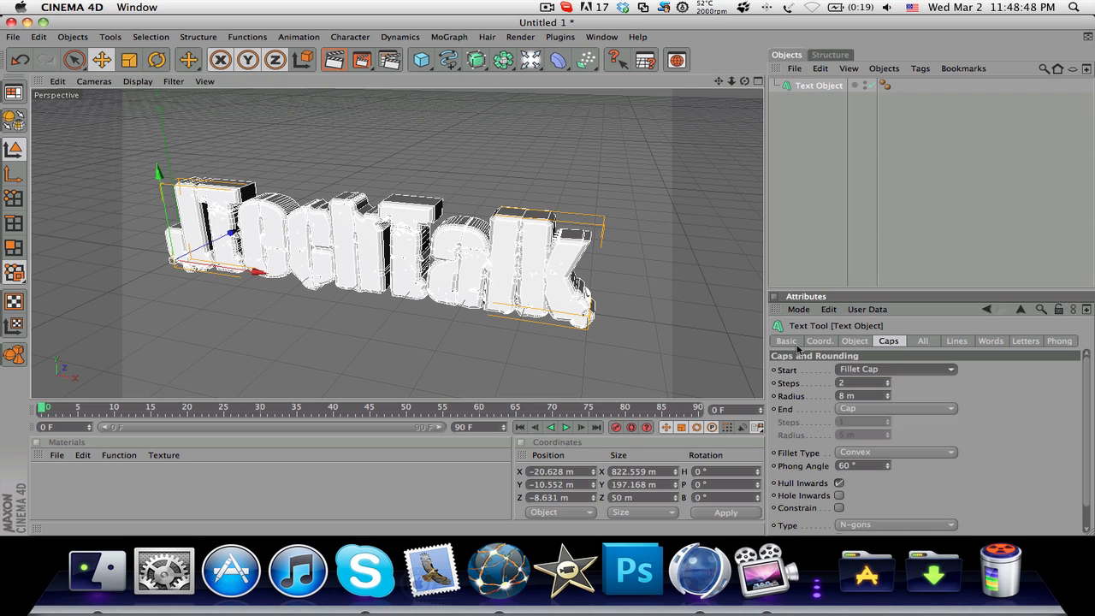